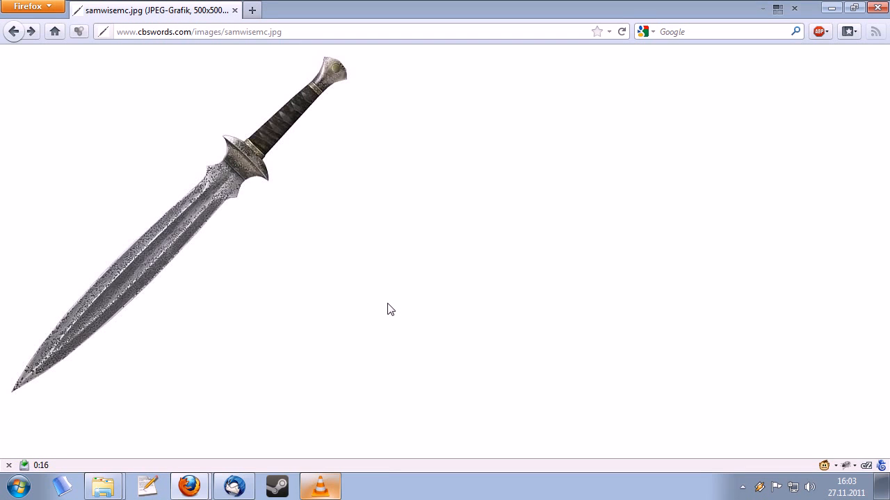
{"action": "mouse_move", "coordinate": [331, 133]}
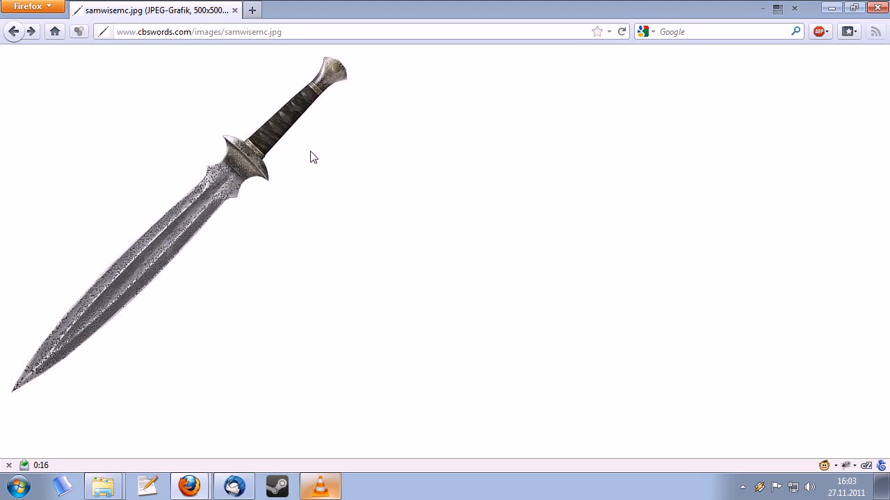
{"action": "mouse_move", "coordinate": [138, 273]}
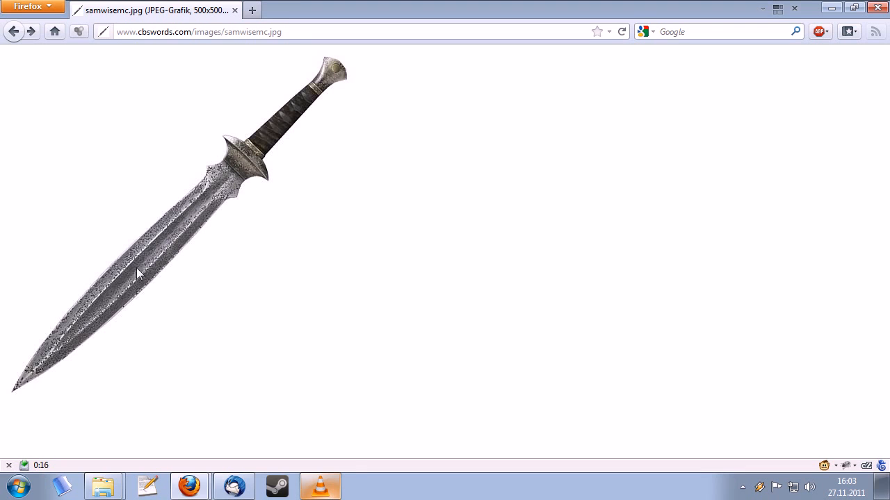
{"action": "mouse_move", "coordinate": [331, 89]}
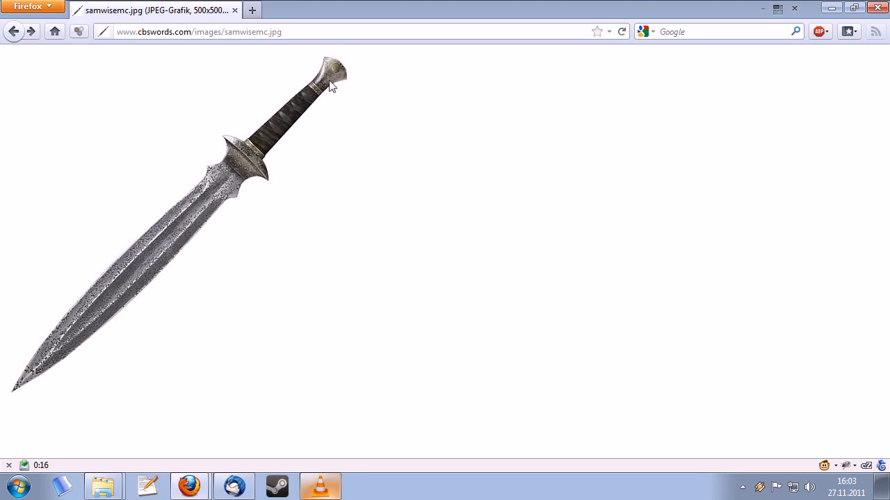
{"action": "mouse_move", "coordinate": [178, 209]}
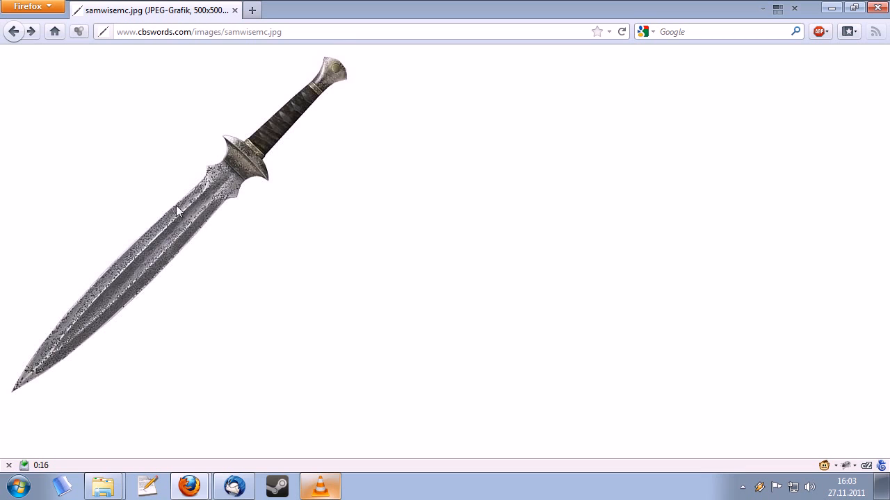
{"action": "mouse_move", "coordinate": [336, 72]}
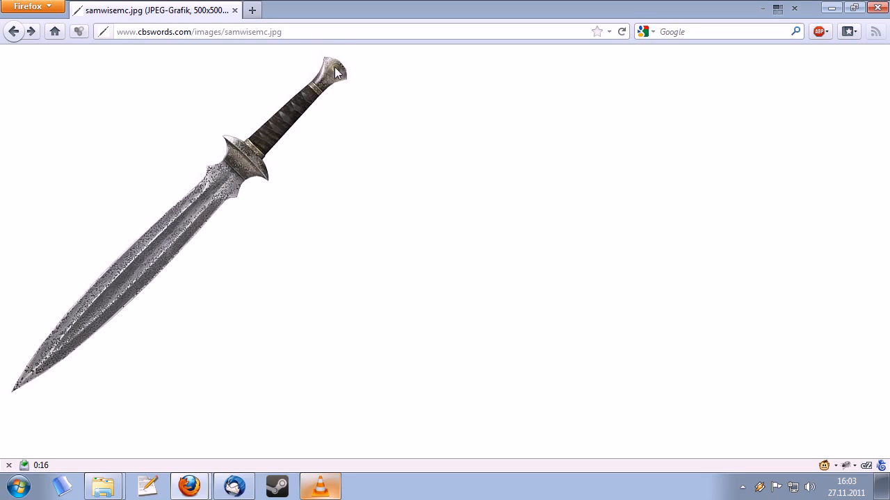
{"action": "mouse_move", "coordinate": [332, 169]}
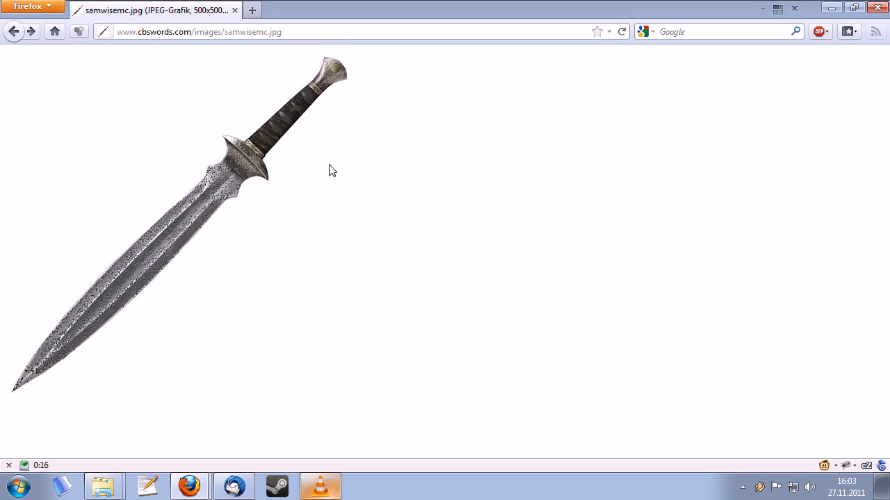
{"action": "mouse_move", "coordinate": [281, 150]}
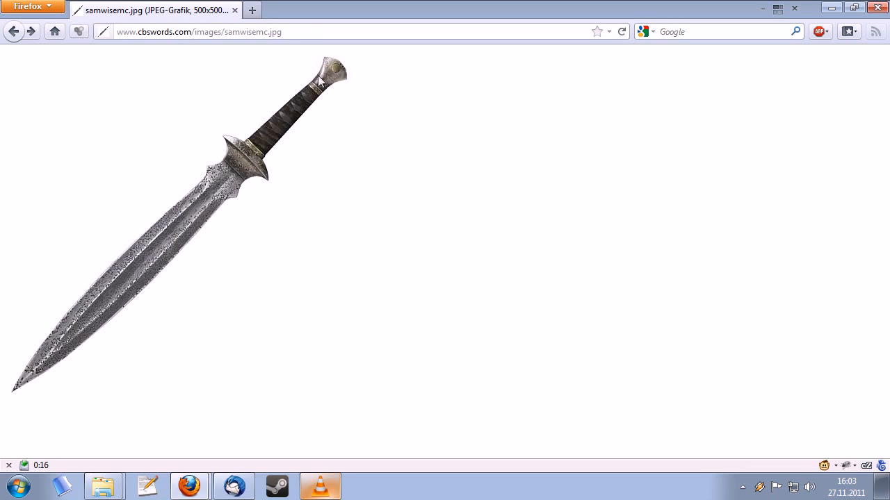
{"action": "mouse_move", "coordinate": [150, 267]}
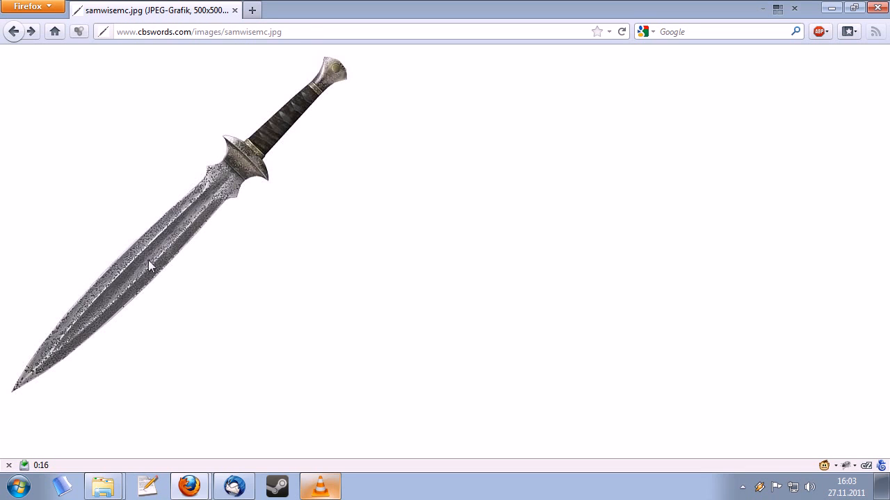
{"action": "mouse_move", "coordinate": [74, 339]}
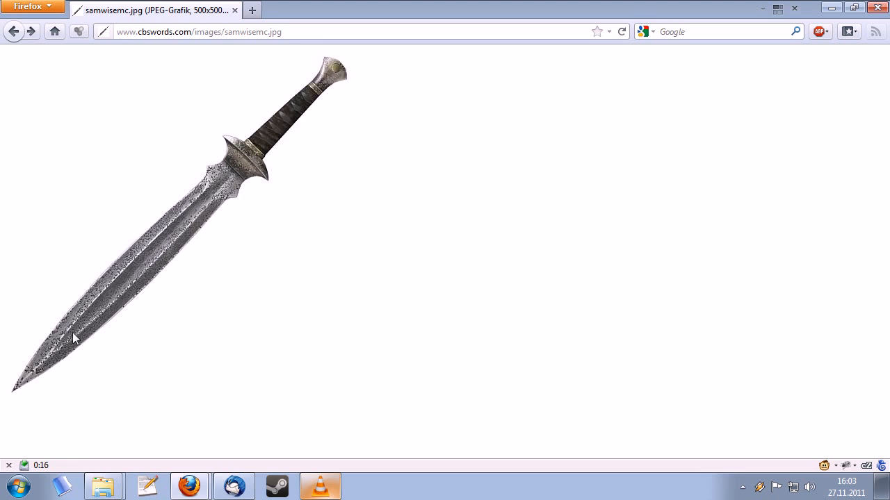
{"action": "mouse_move", "coordinate": [51, 450]}
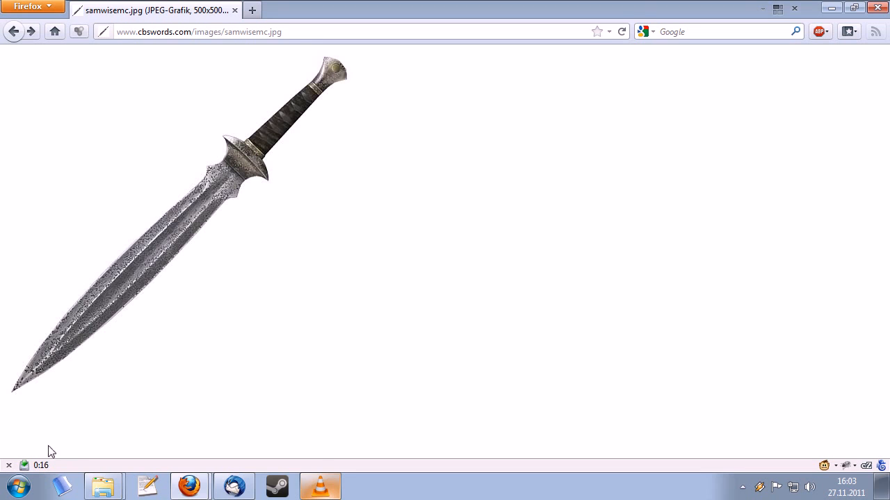
{"action": "mouse_move", "coordinate": [58, 431]}
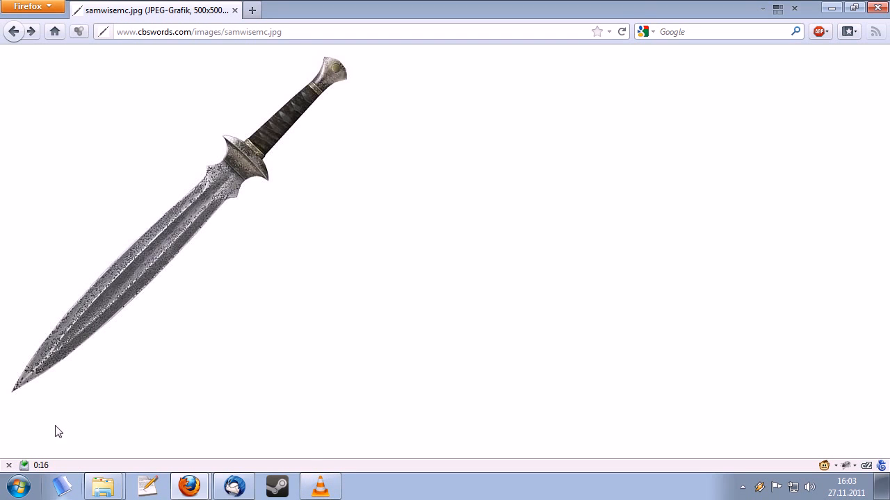
{"action": "mouse_move", "coordinate": [82, 477]}
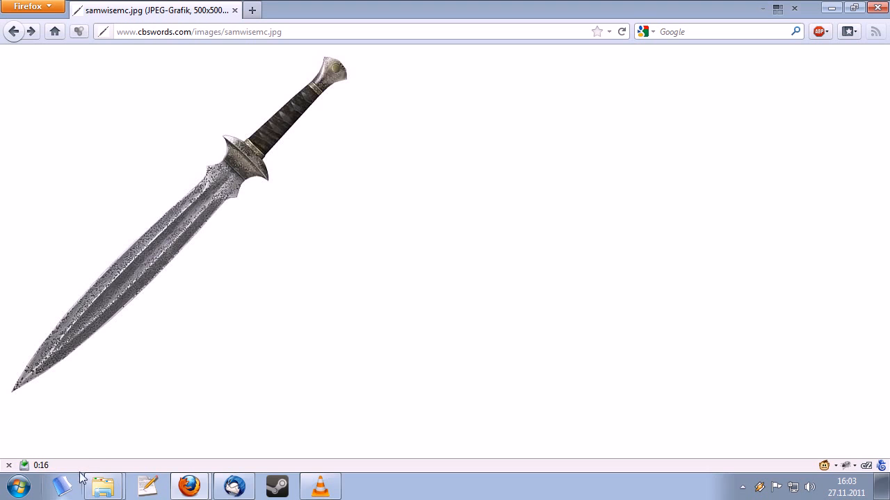
{"action": "mouse_move", "coordinate": [273, 144]}
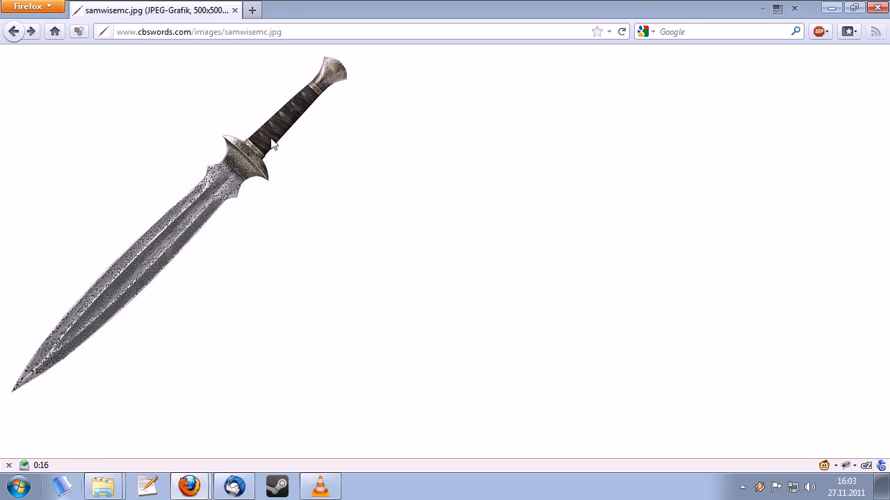
{"action": "mouse_move", "coordinate": [141, 347]}
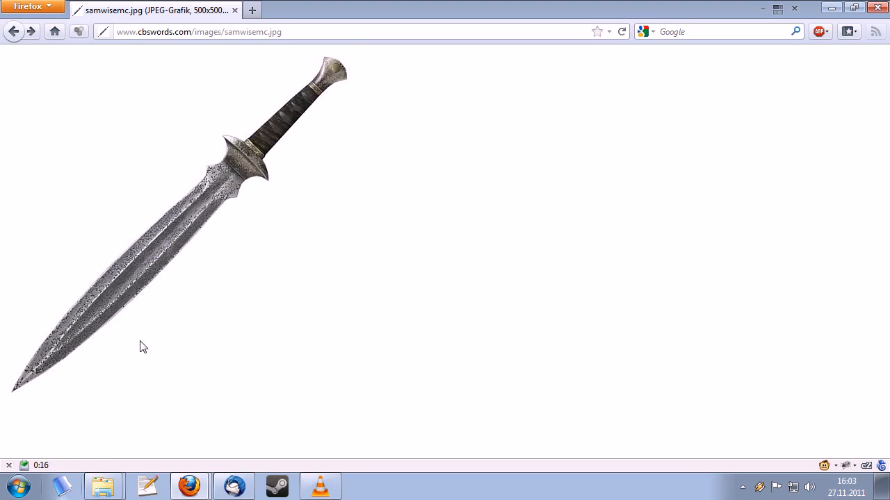
{"action": "mouse_move", "coordinate": [238, 156]}
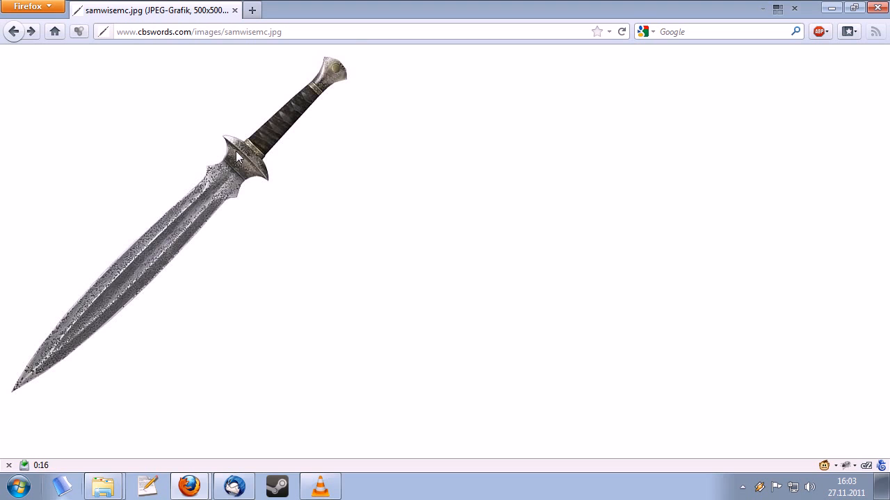
{"action": "mouse_move", "coordinate": [62, 484]}
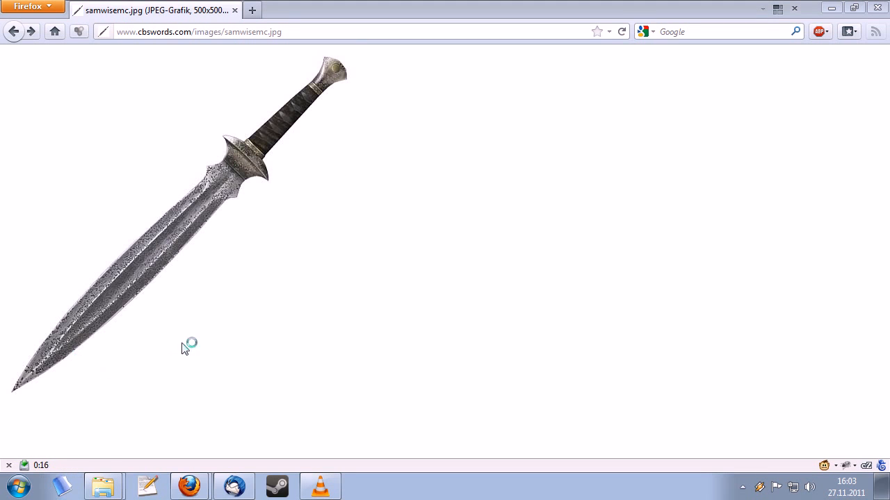
{"action": "mouse_move", "coordinate": [185, 283]}
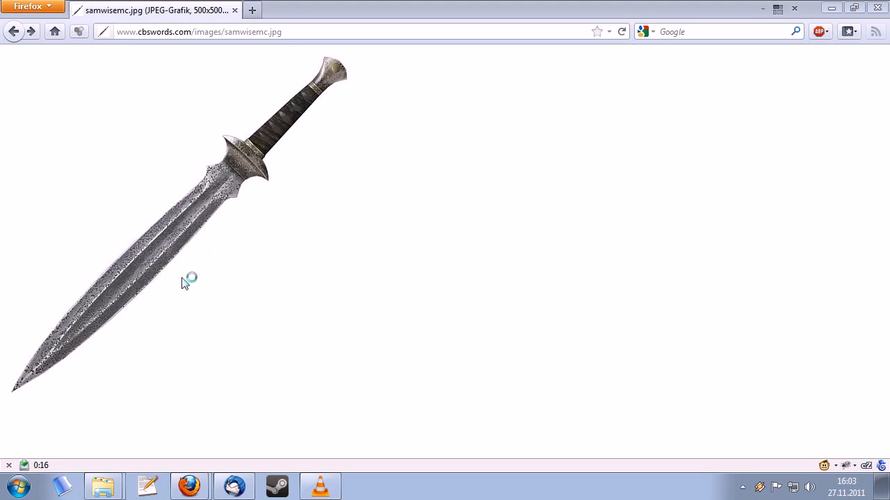
{"action": "mouse_move", "coordinate": [212, 165]}
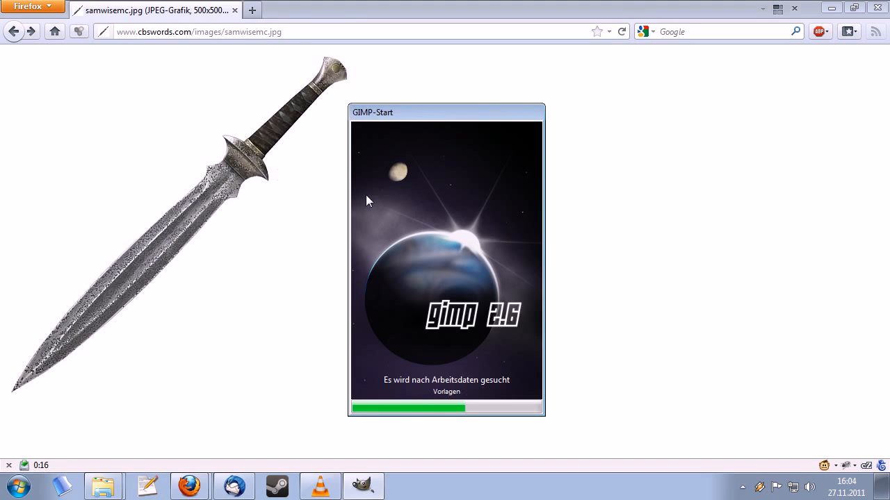
{"action": "mouse_move", "coordinate": [595, 278]}
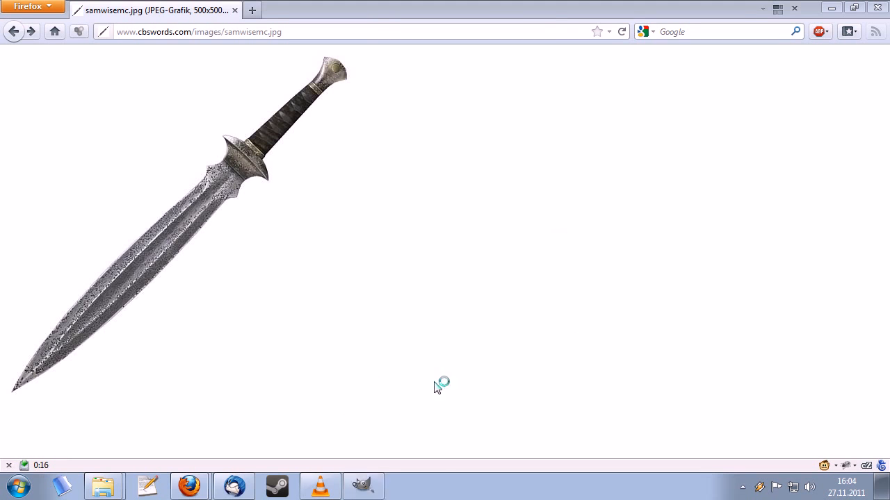
Load the sword image into GIMP from its web address via Datei > Adresse öffnen.
{"action": "left_click", "coordinate": [362, 485]}
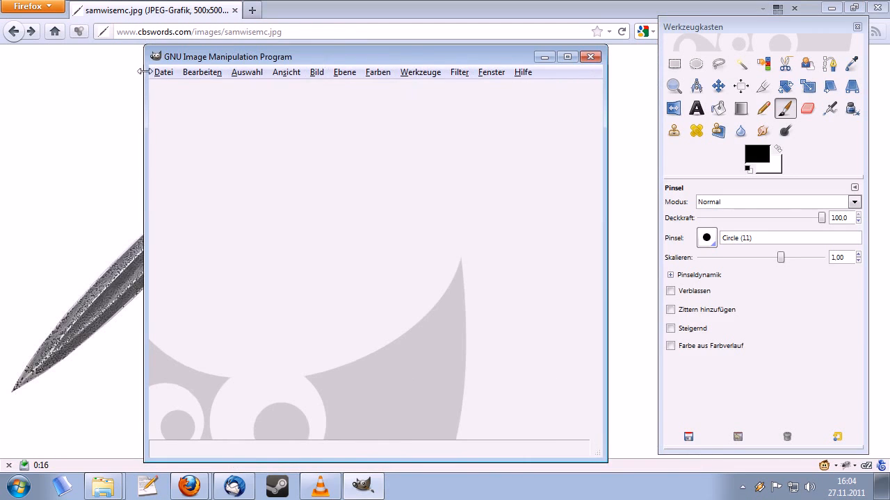
{"action": "left_click", "coordinate": [164, 73]}
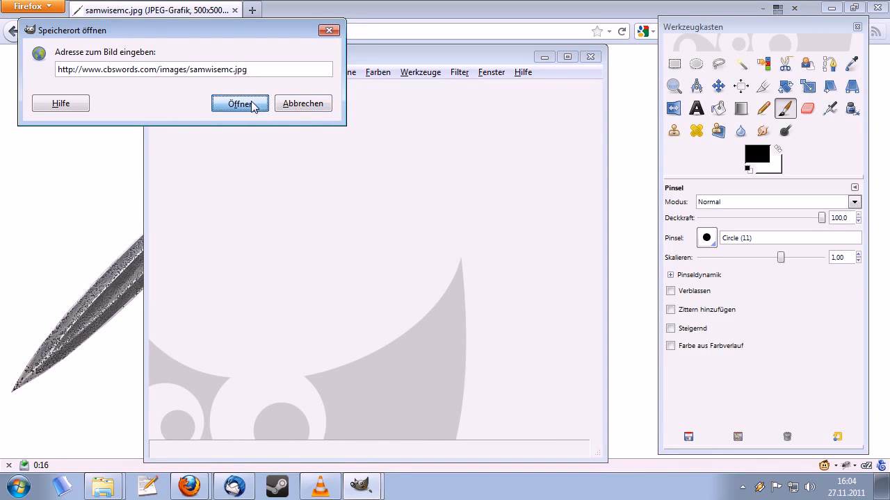
{"action": "left_click", "coordinate": [239, 103]}
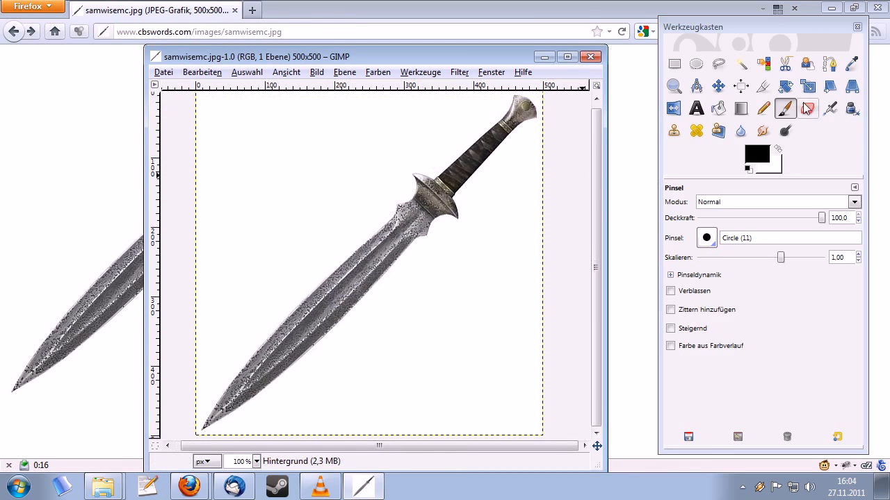
Rotate the sword about 44.8° to lie along a centre guide and fit the canvas to the layer (708x708).
{"action": "left_click", "coordinate": [717, 87]}
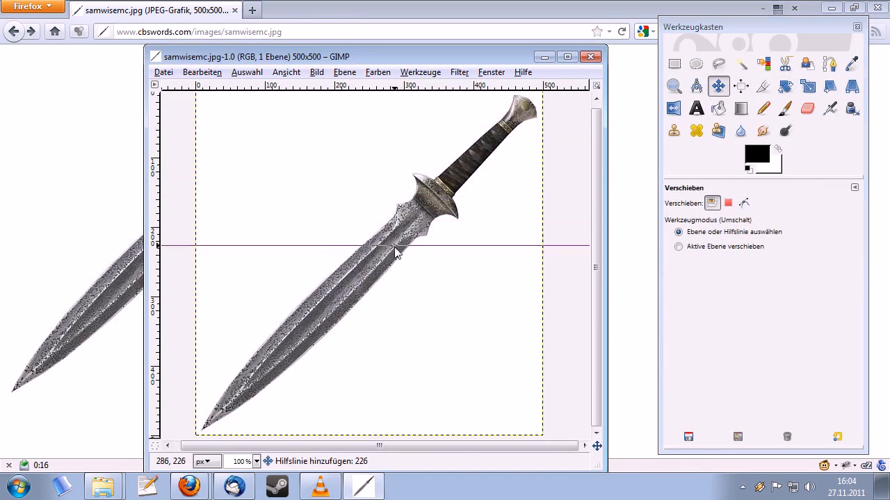
{"action": "left_click_drag", "start_coordinate": [396, 246], "coordinate": [499, 261]}
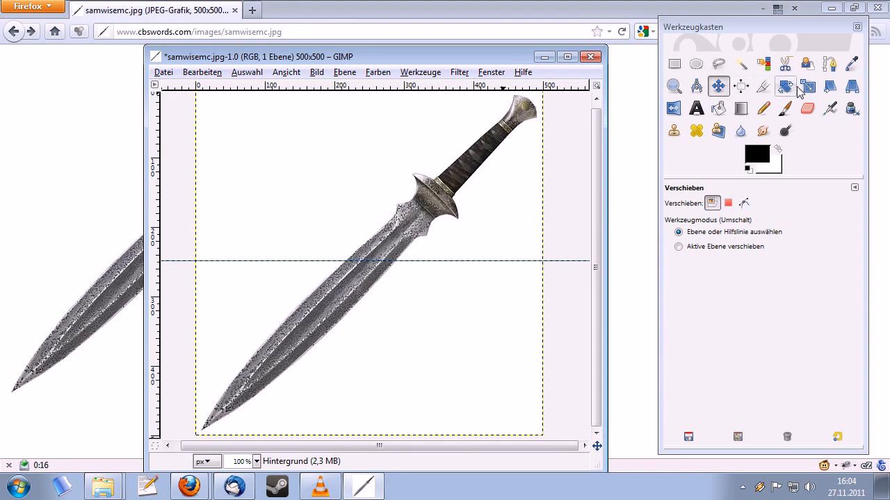
{"action": "left_click", "coordinate": [785, 87]}
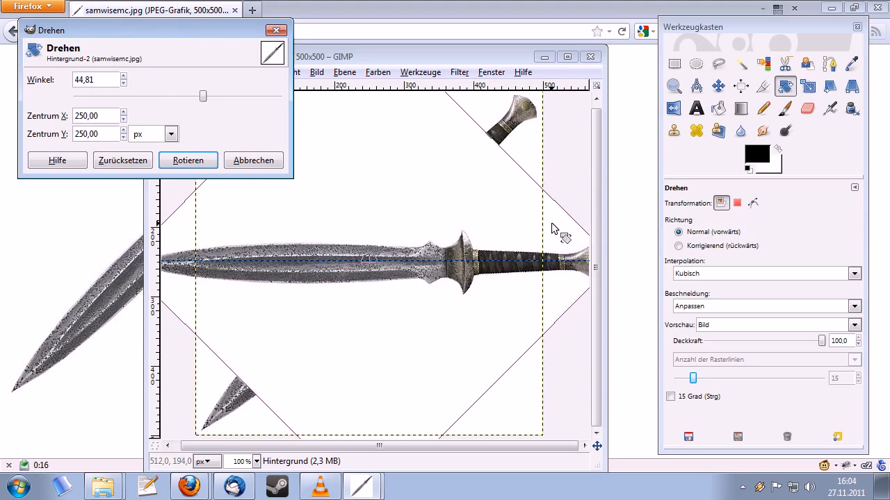
{"action": "left_click", "coordinate": [188, 161]}
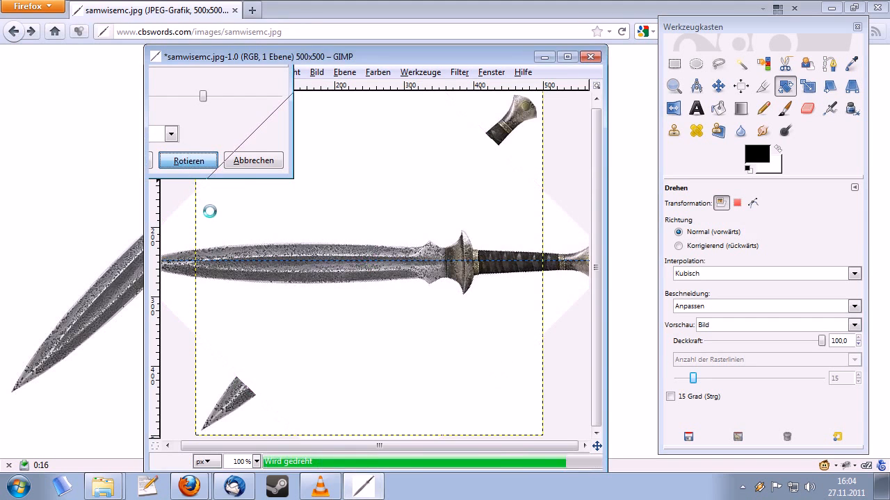
{"action": "left_click", "coordinate": [188, 161]}
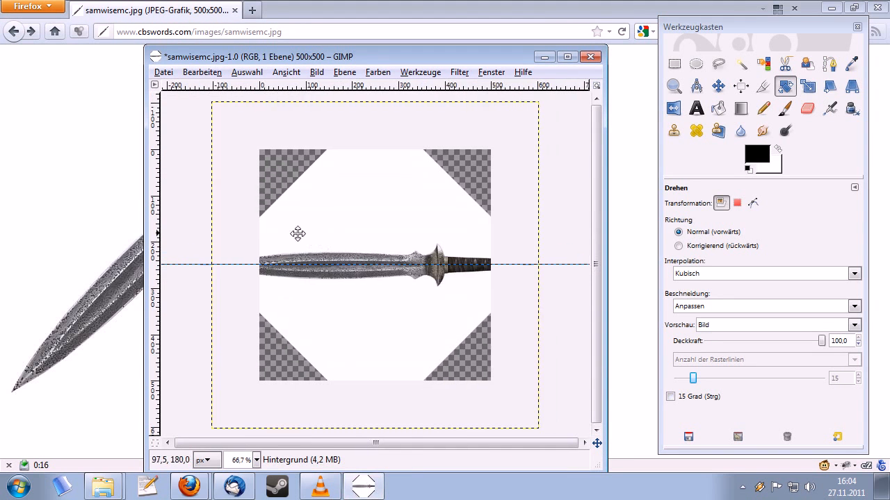
{"action": "left_click", "coordinate": [317, 72]}
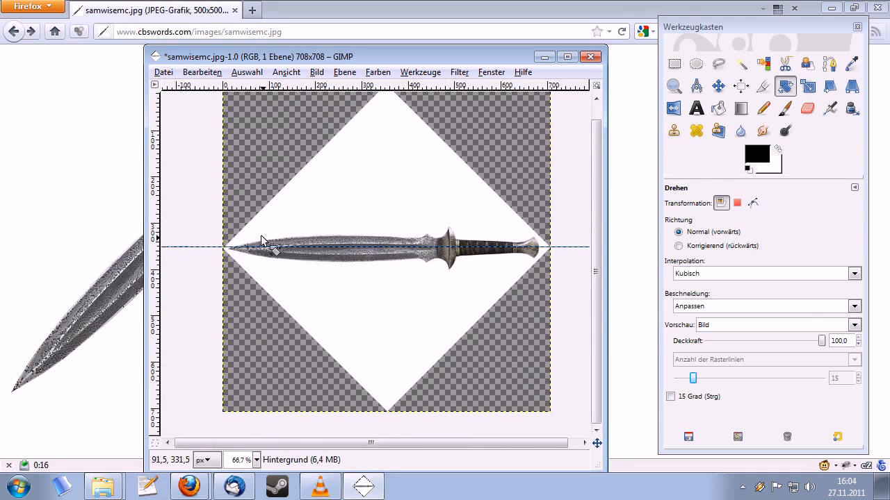
Crop the image to a 708x159 horizontal strip around the sword.
{"action": "left_click", "coordinate": [765, 86]}
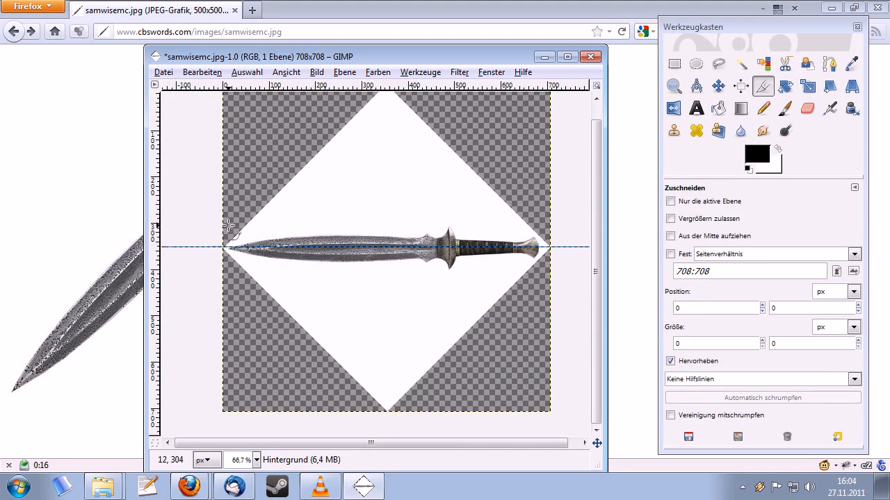
{"action": "left_click_drag", "start_coordinate": [229, 224], "coordinate": [557, 276]}
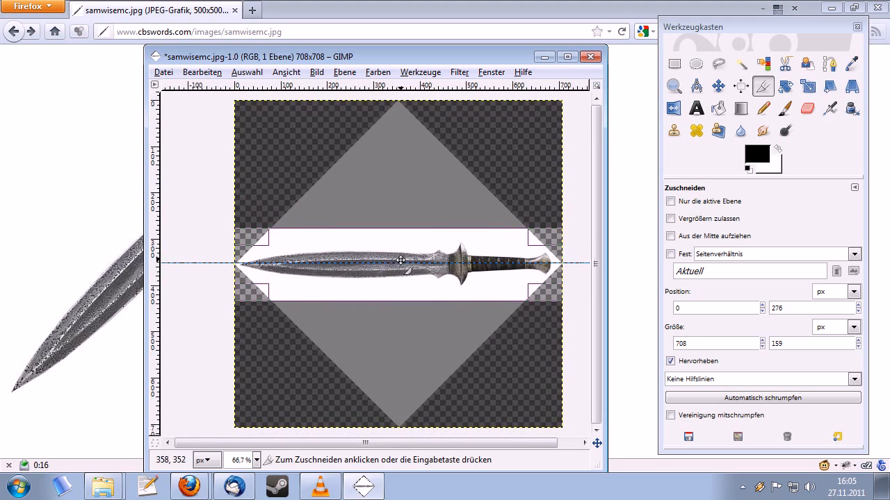
{"action": "key", "text": "Return"}
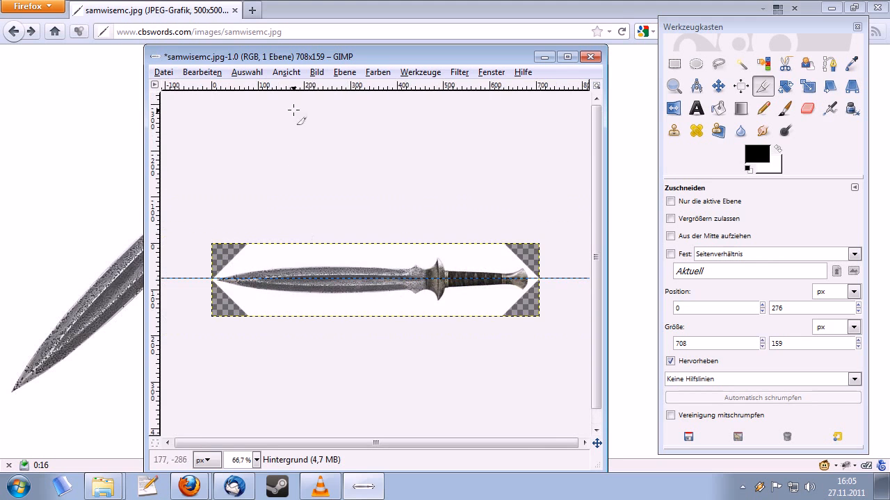
Add a new white layer and place it behind the sword layer.
{"action": "left_click", "coordinate": [344, 72]}
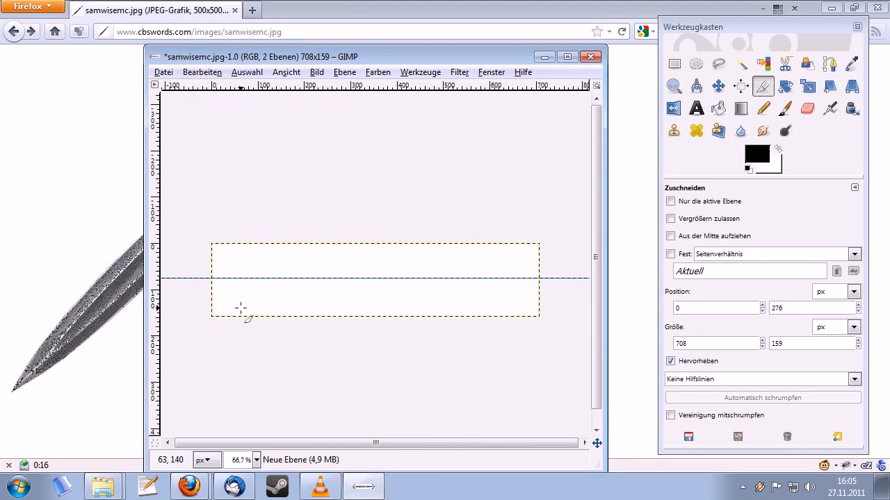
{"action": "left_click", "coordinate": [345, 73]}
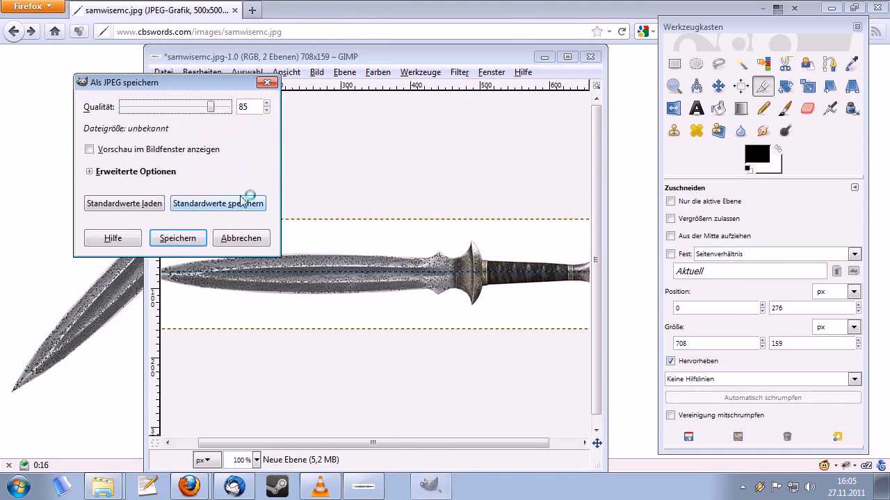
Dismiss the failed JPEG save attempt and the forbidden-folder error.
{"action": "left_click", "coordinate": [178, 237]}
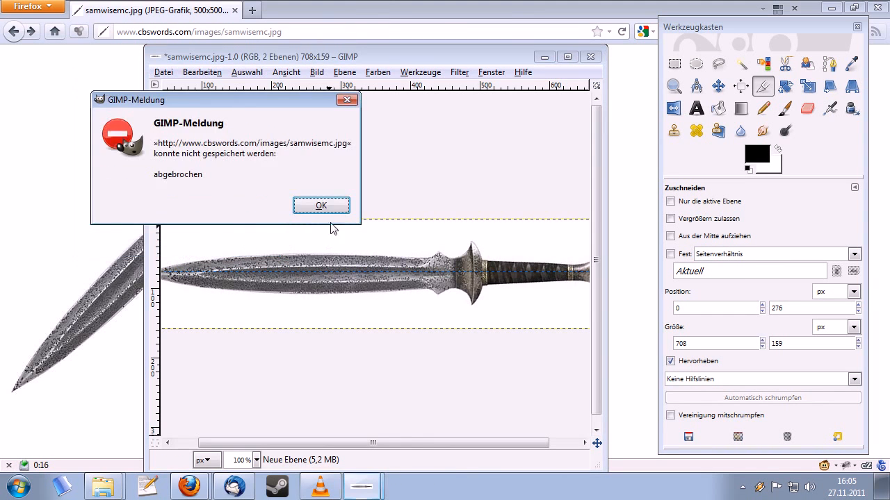
{"action": "left_click", "coordinate": [322, 206]}
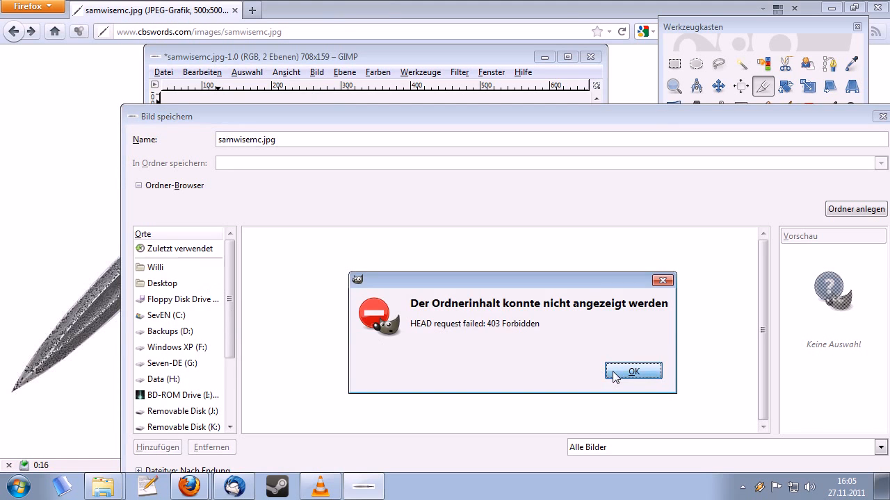
{"action": "left_click", "coordinate": [634, 371]}
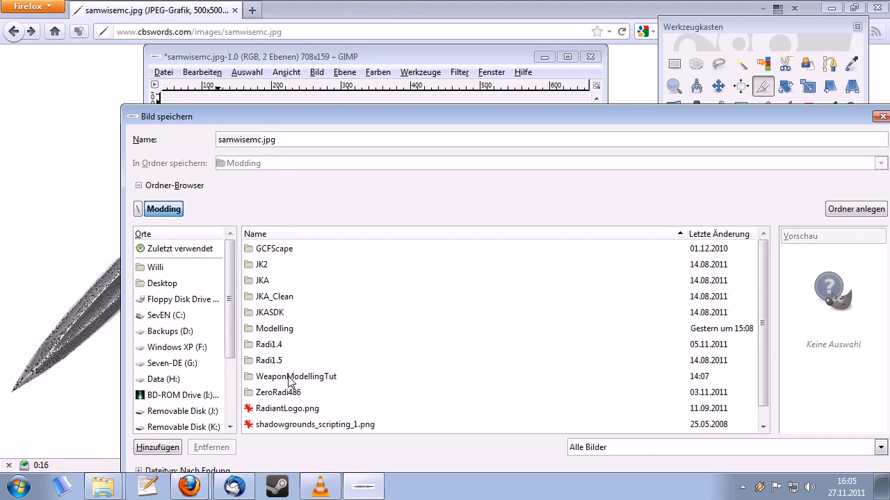
Create a models/sword folder under WeaponModellingTut and save the strip there as background.png.
{"action": "double_click", "coordinate": [295, 377]}
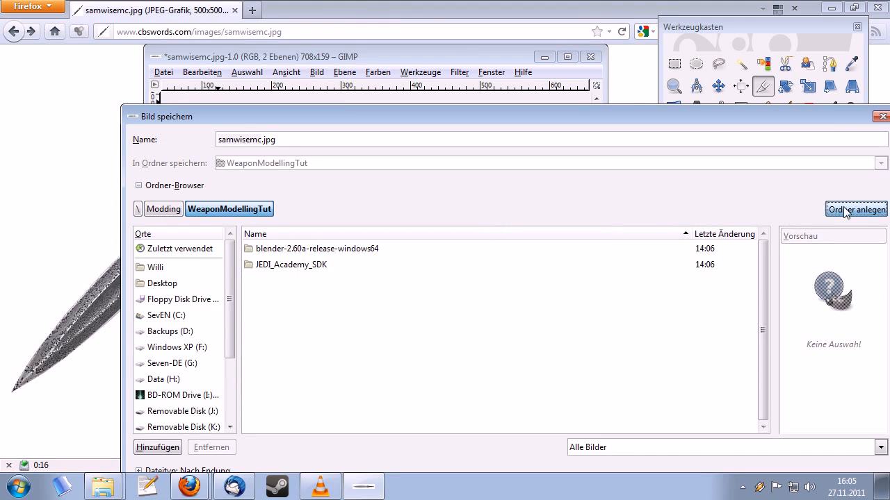
{"action": "left_click", "coordinate": [856, 209]}
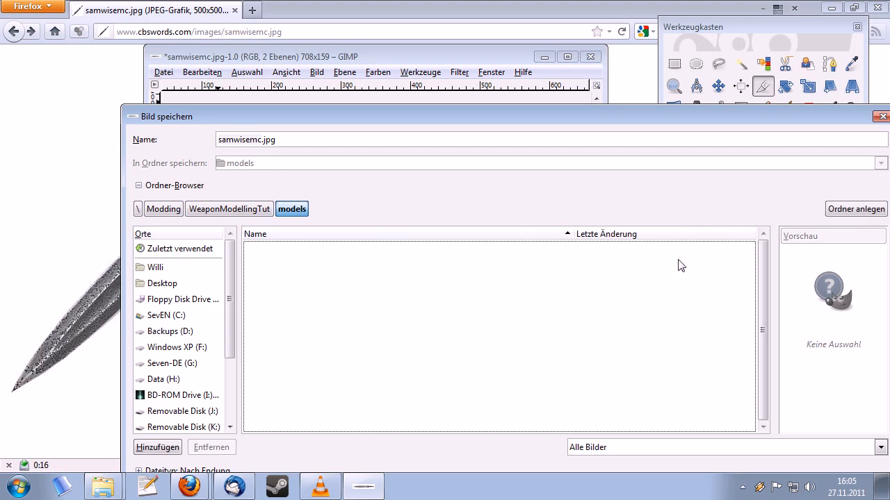
{"action": "type", "text": "sword"}
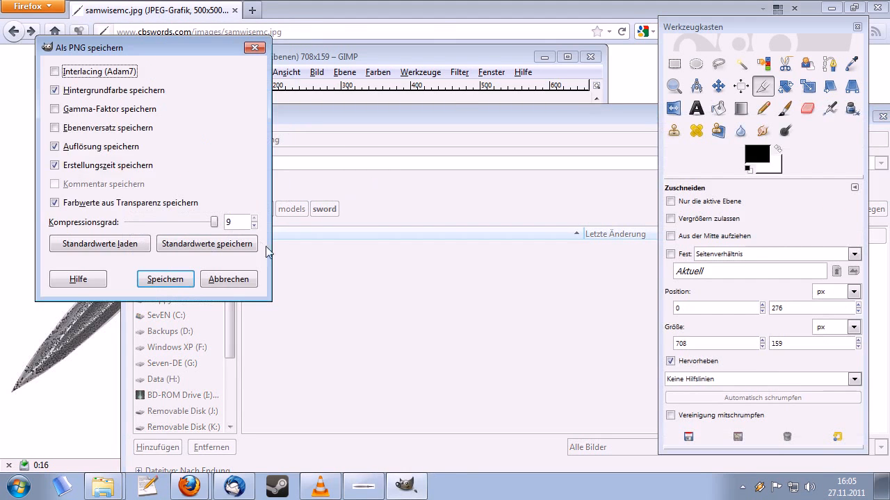
{"action": "left_click", "coordinate": [164, 278]}
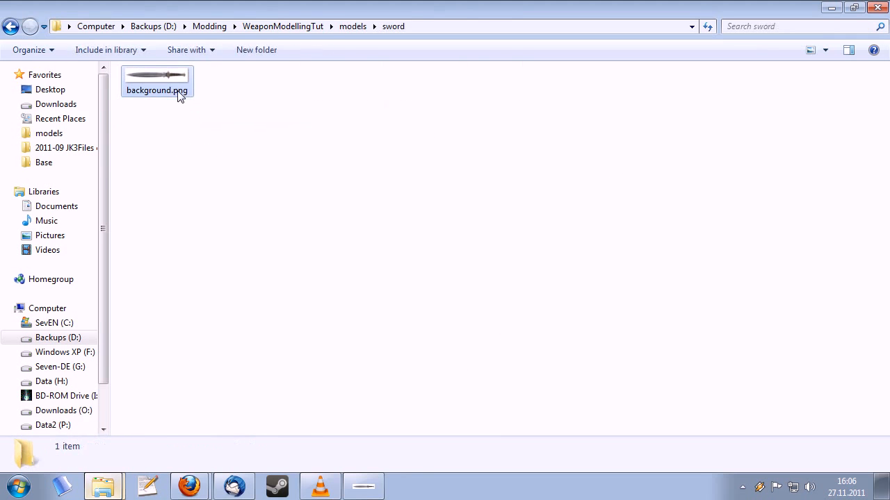
Preview background.png, then launch blender.exe from the blender-2.60a release folder.
{"action": "double_click", "coordinate": [155, 77]}
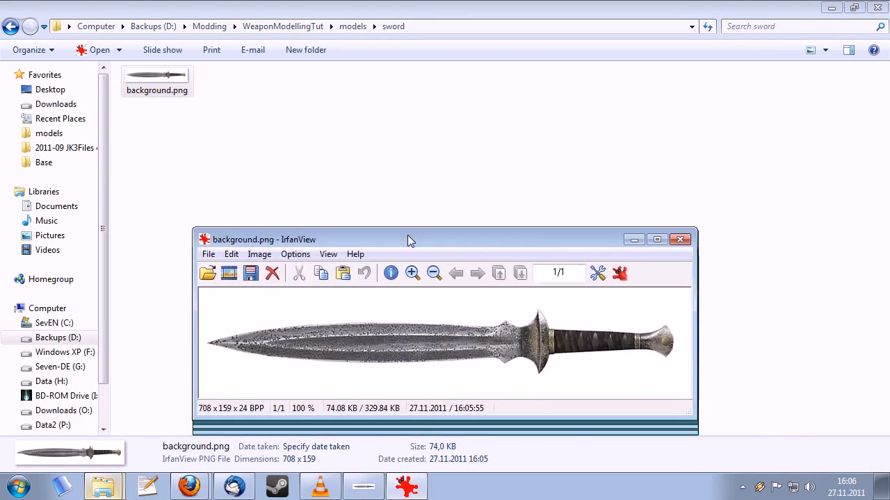
{"action": "left_click_drag", "start_coordinate": [410, 239], "coordinate": [397, 152]}
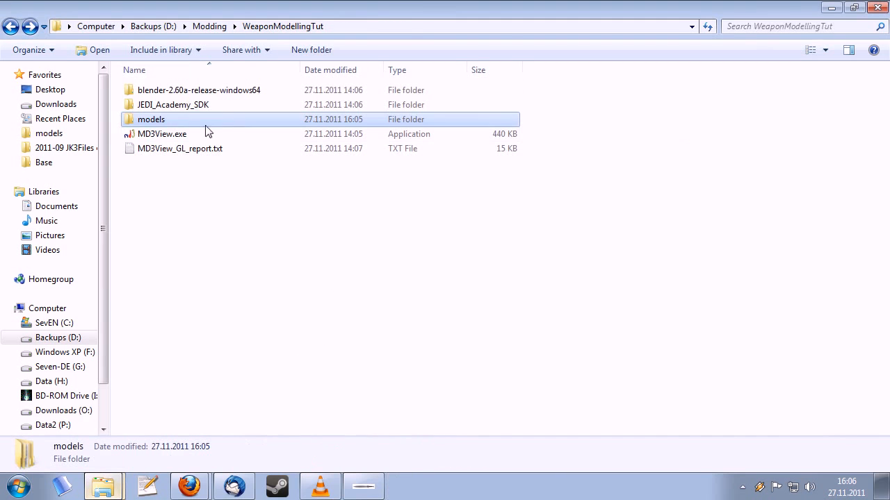
{"action": "double_click", "coordinate": [199, 89]}
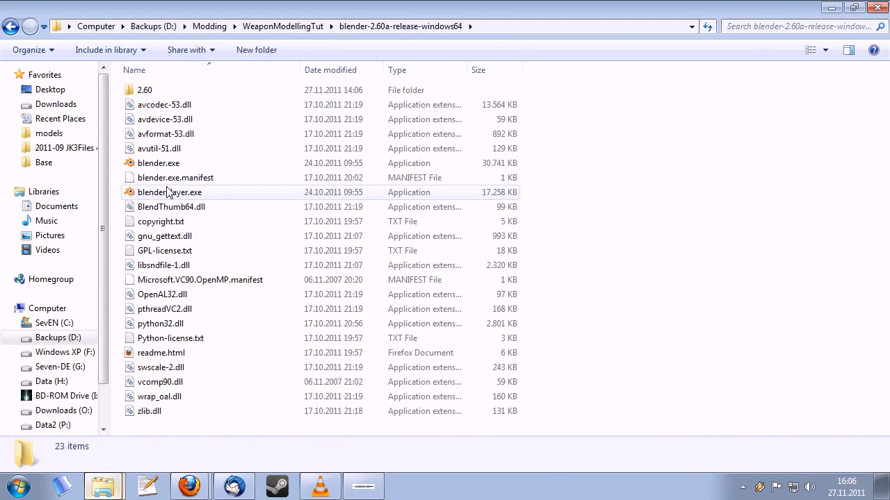
{"action": "double_click", "coordinate": [158, 163]}
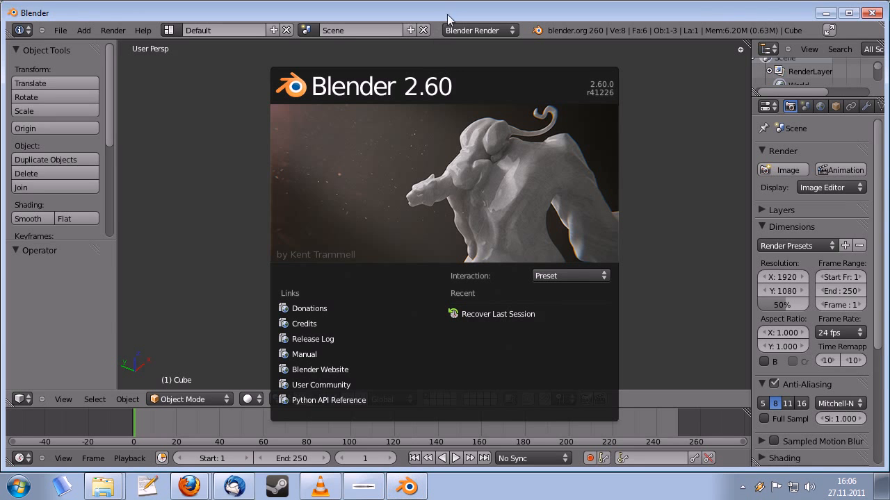
Dismiss the splash and enable Background Images in the 3D view properties, starting Add Image.
{"action": "left_click", "coordinate": [212, 204]}
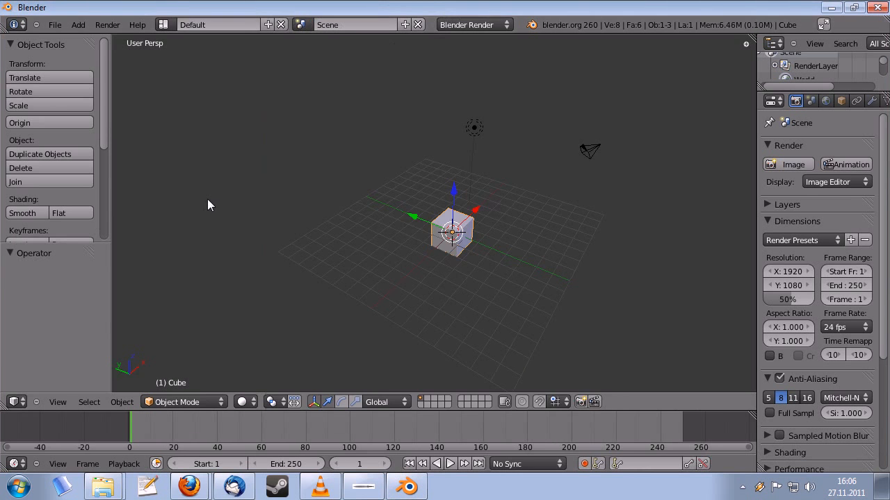
{"action": "mouse_move", "coordinate": [746, 82]}
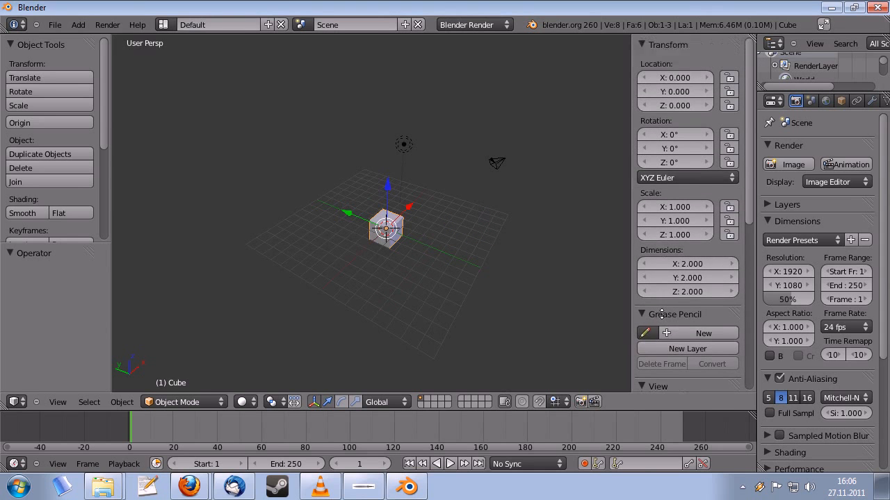
{"action": "scroll", "scroll_direction": "down", "scroll_amount": 3}
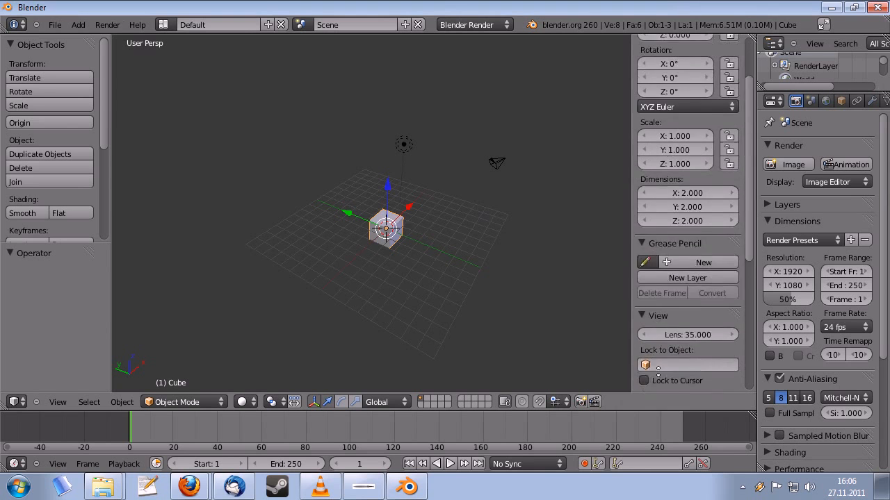
{"action": "scroll", "scroll_direction": "down", "scroll_amount": 3}
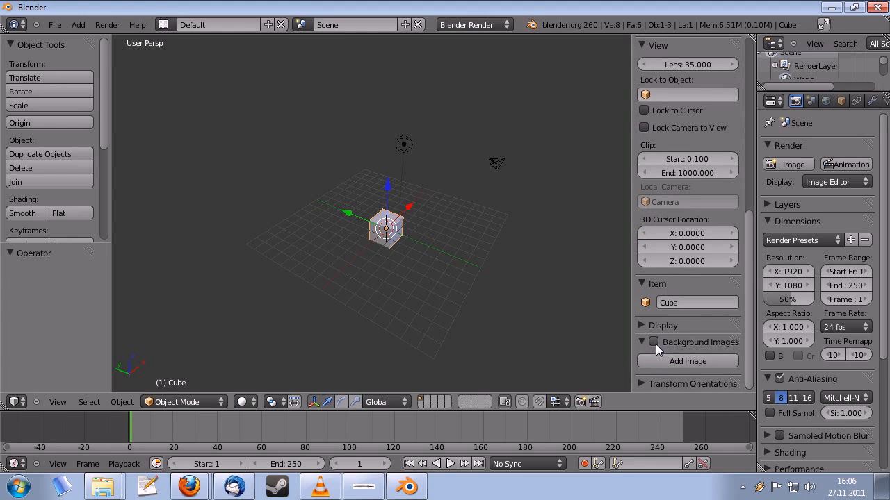
{"action": "left_click", "coordinate": [653, 342]}
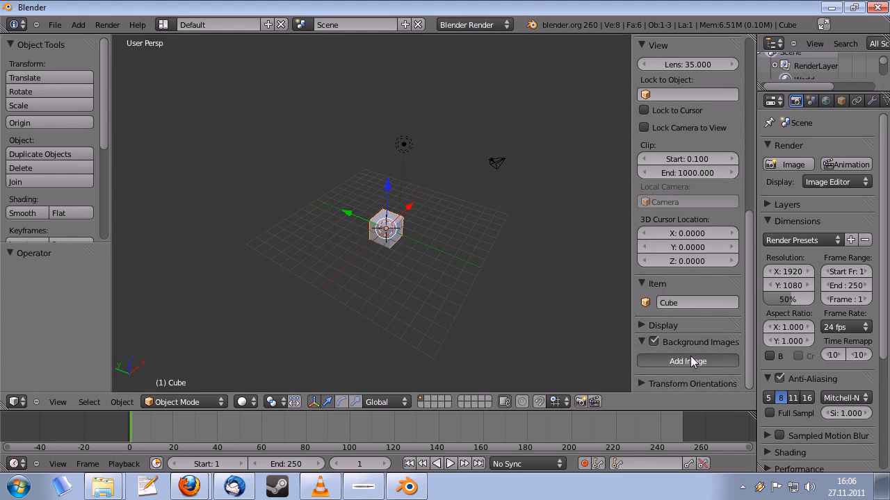
{"action": "left_click", "coordinate": [687, 361]}
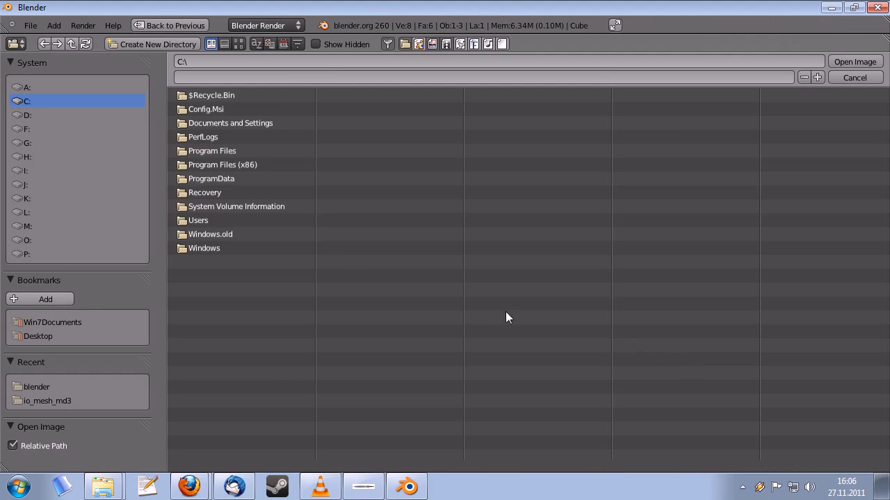
{"action": "mouse_move", "coordinate": [37, 123]}
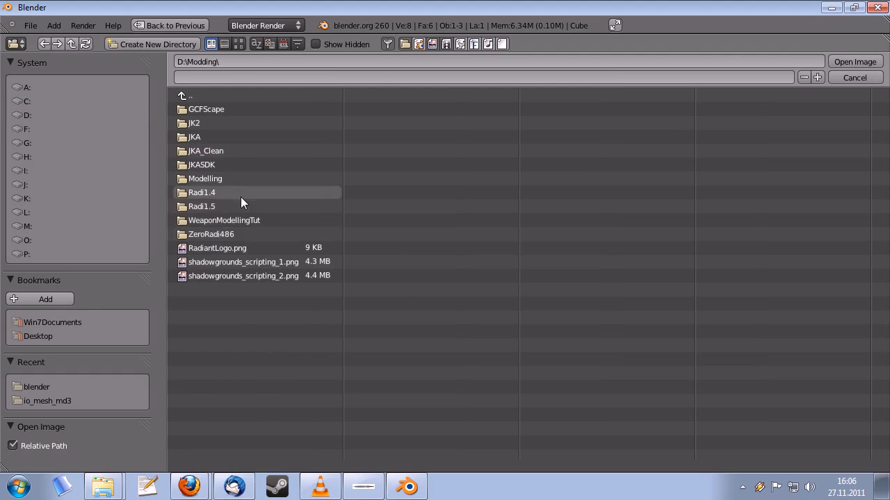
{"action": "mouse_move", "coordinate": [222, 233]}
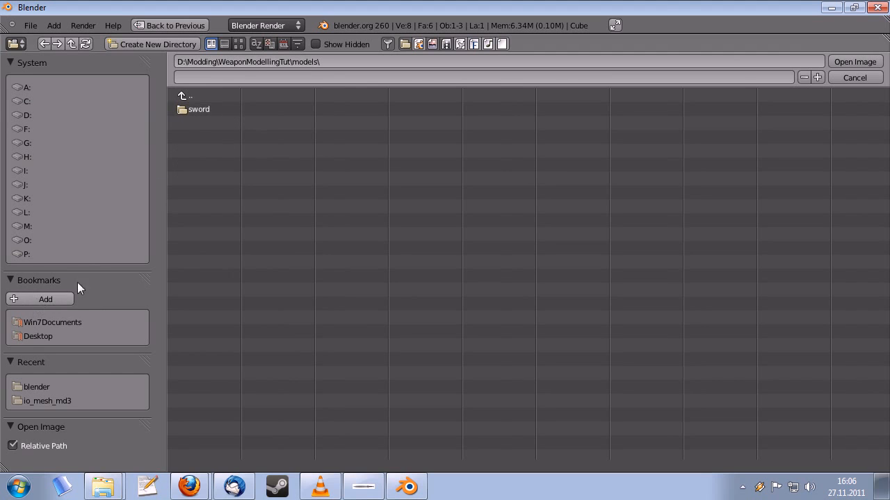
Bookmark the models folder and load models/sword/background.png as the background image.
{"action": "left_click", "coordinate": [45, 298]}
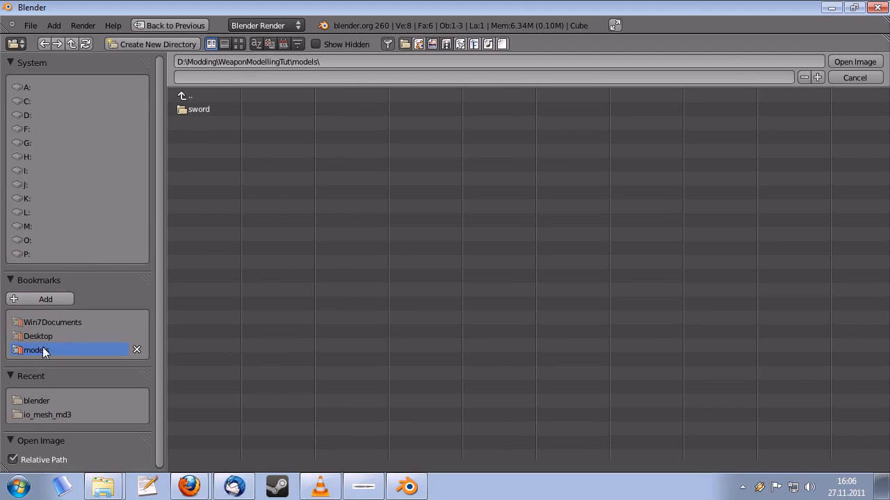
{"action": "double_click", "coordinate": [199, 108]}
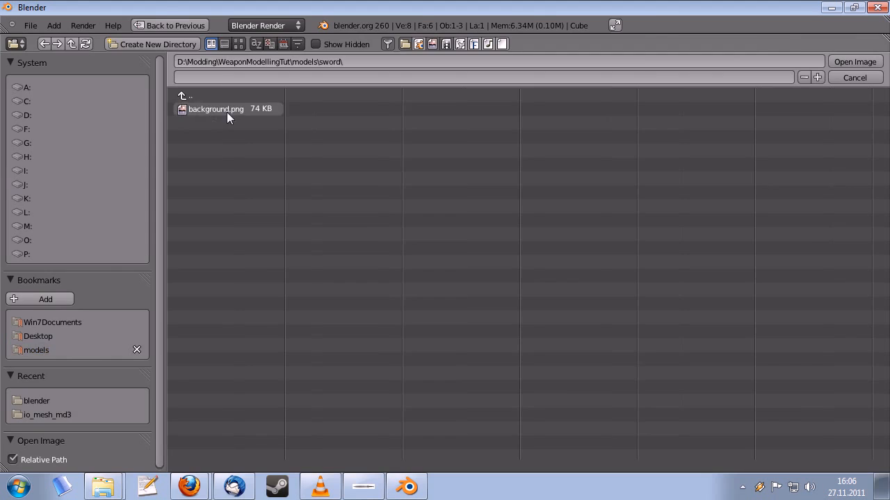
{"action": "double_click", "coordinate": [215, 109]}
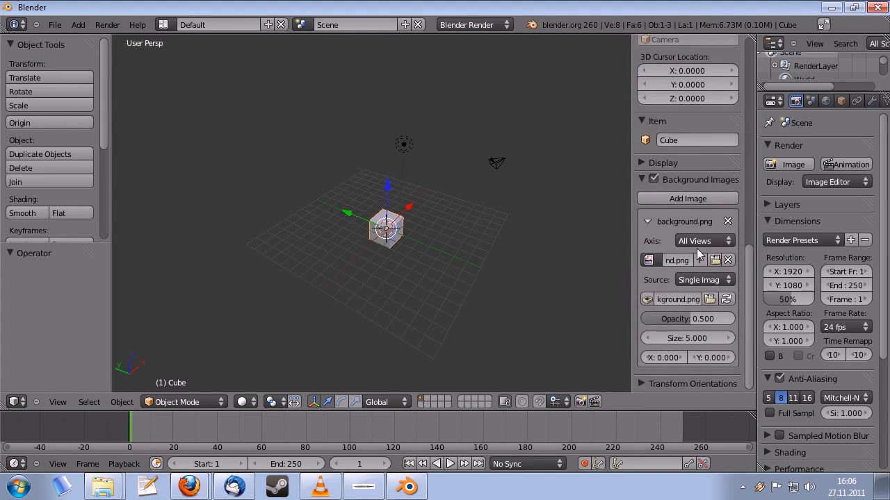
Restrict the background image Axis to Top and switch to top orthographic view to see it.
{"action": "left_click", "coordinate": [702, 240]}
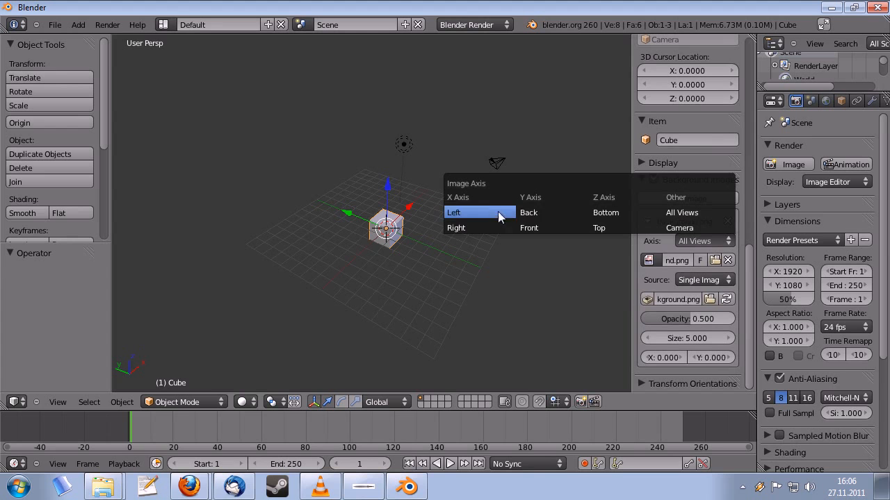
{"action": "mouse_move", "coordinate": [612, 236]}
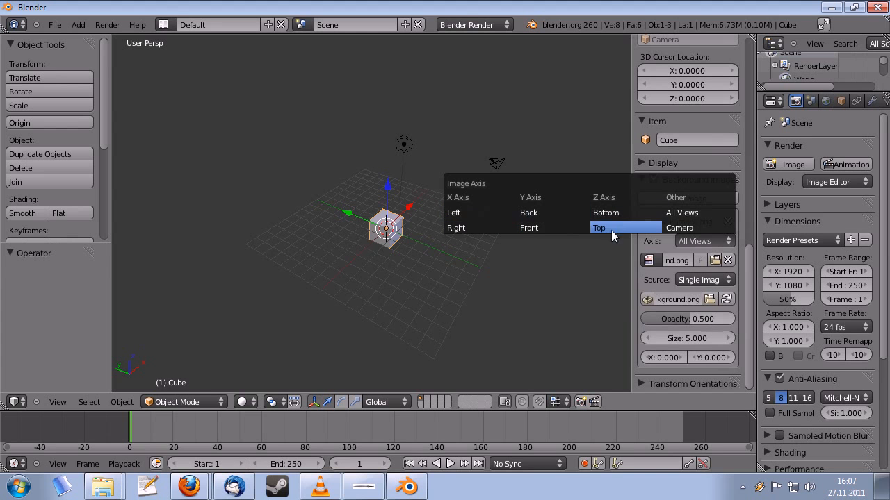
{"action": "left_click", "coordinate": [599, 228]}
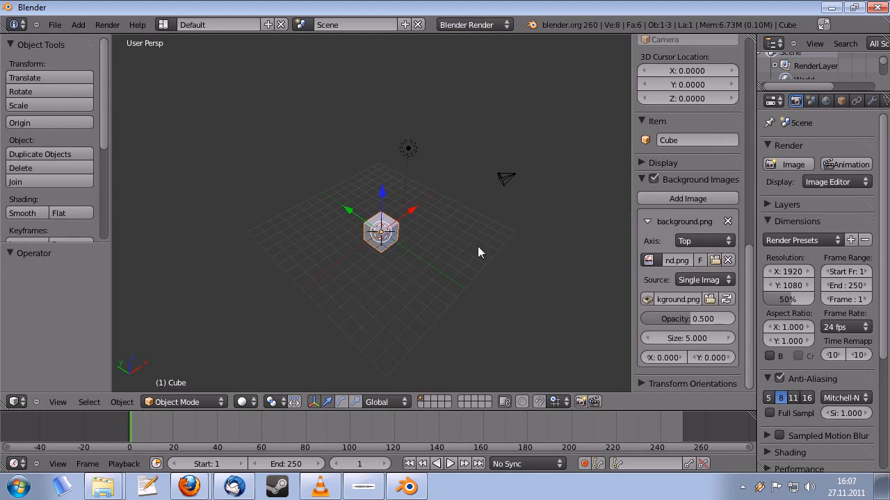
{"action": "left_click_drag", "start_coordinate": [479, 252], "coordinate": [420, 271]}
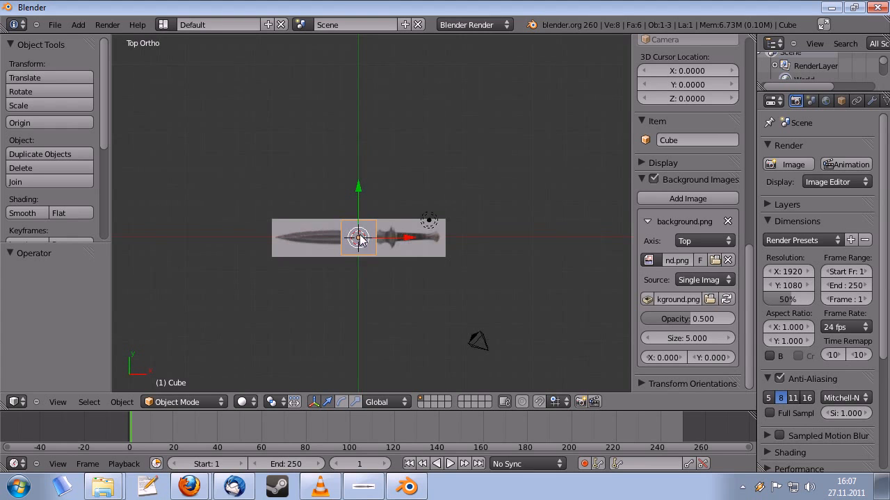
{"action": "mouse_move", "coordinate": [417, 261]}
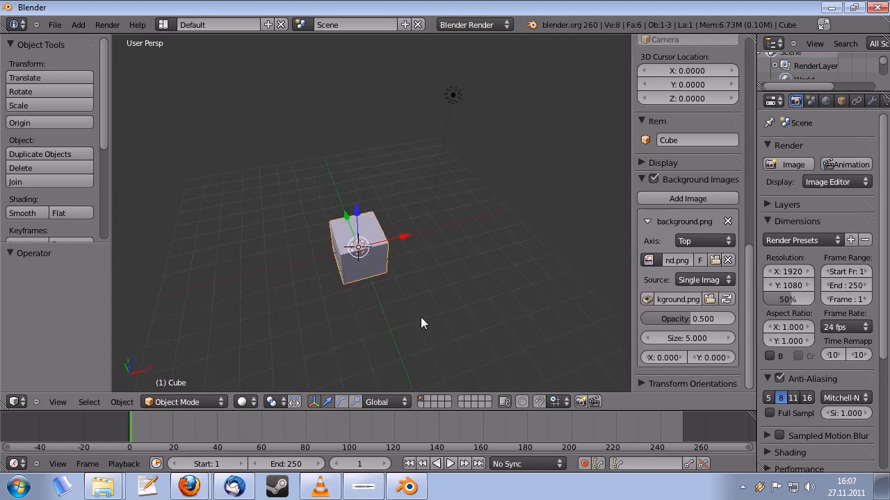
{"action": "key", "text": "KP_1"}
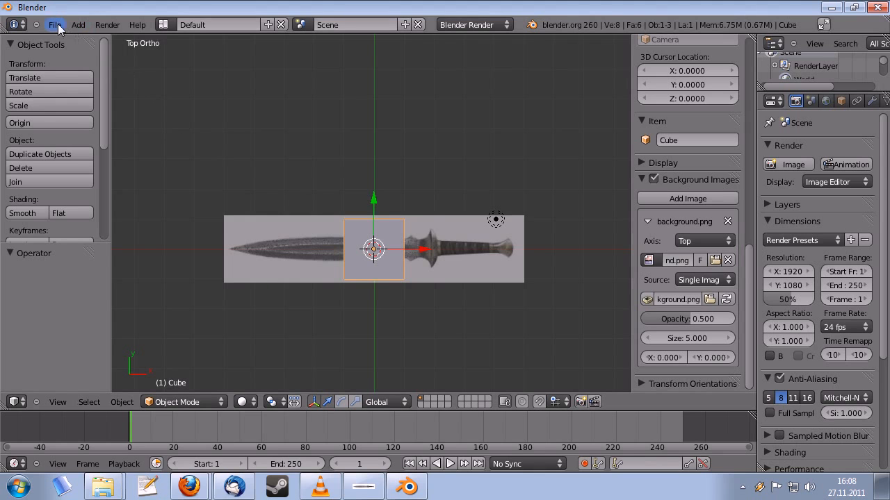
Save the scene as sword.blend inside the bookmarked models/sword folder.
{"action": "left_click", "coordinate": [54, 25]}
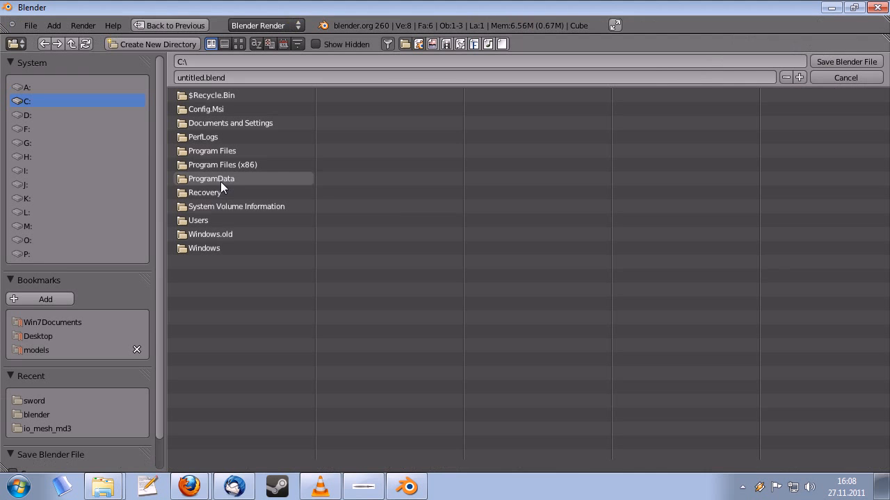
{"action": "left_click", "coordinate": [36, 350]}
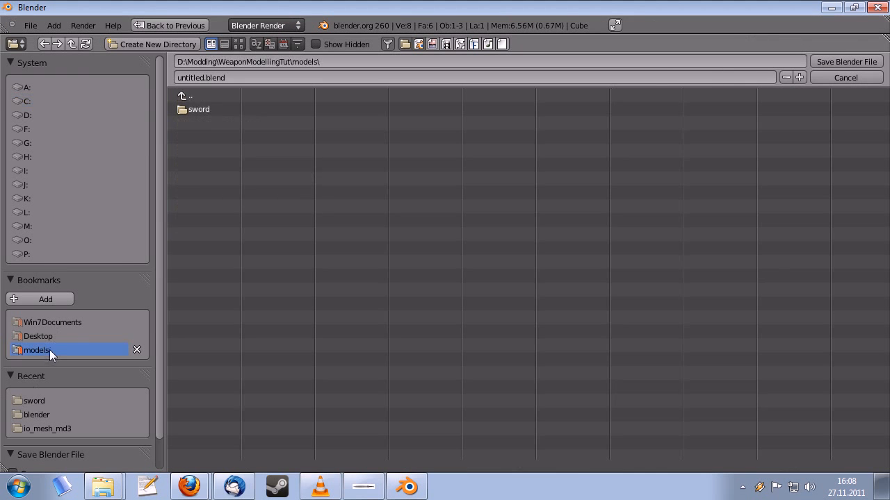
{"action": "double_click", "coordinate": [199, 108]}
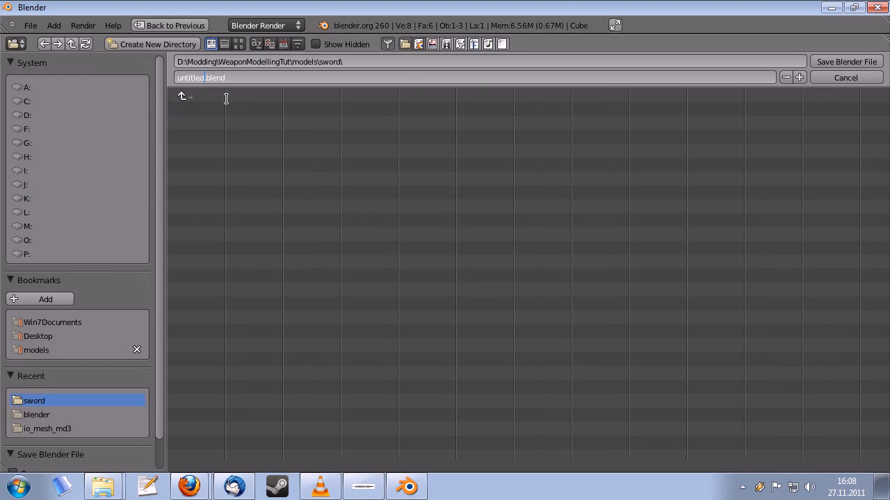
{"action": "type", "text": "sword"}
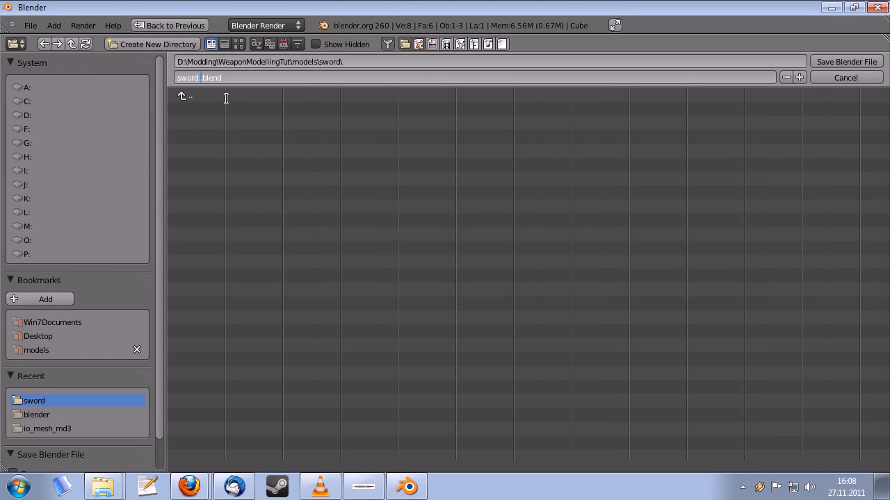